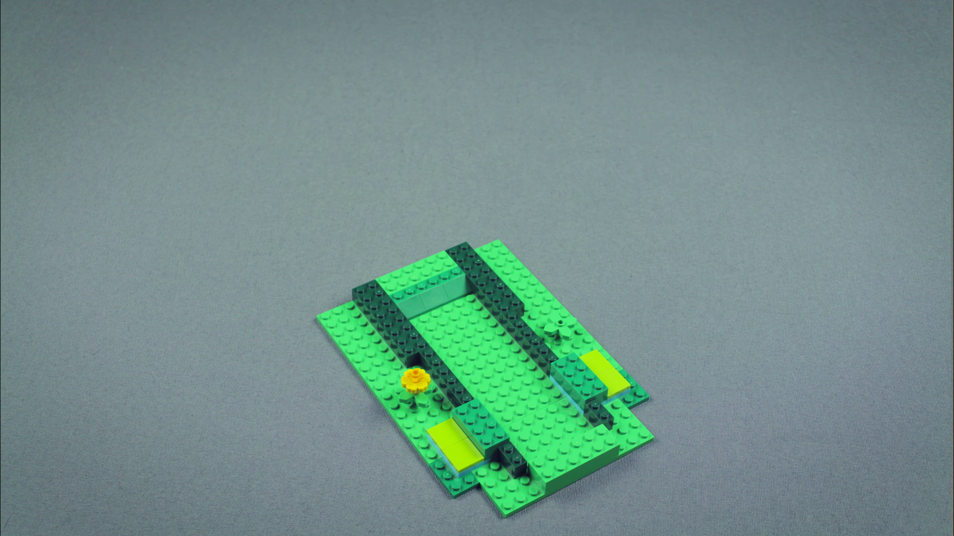
pyautogui.click(560, 326)
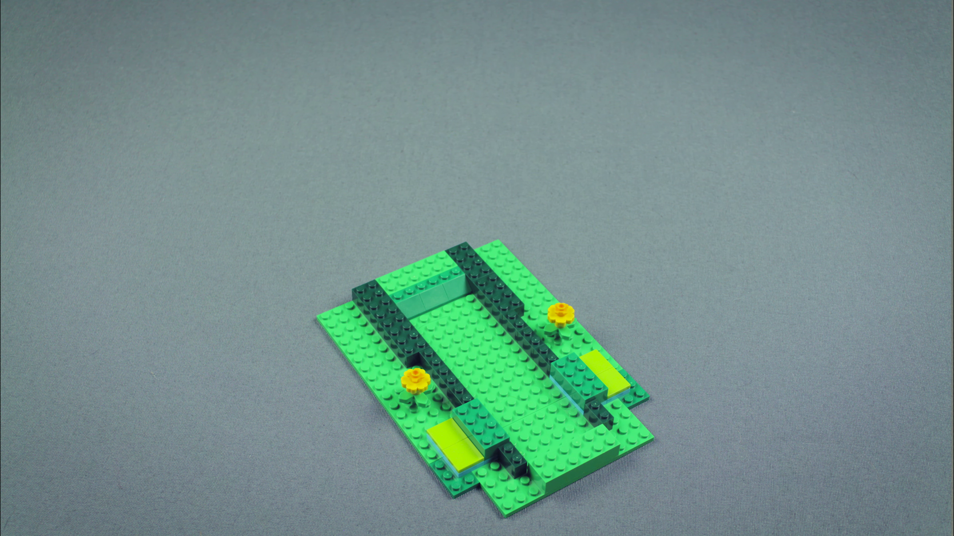